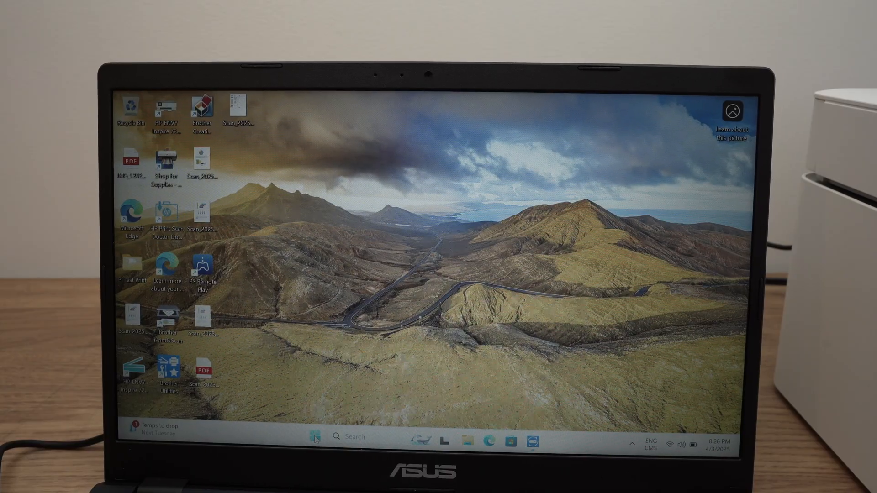
Step: Go to Settings > Bluetooth & devices > Printers & scanners to find the HP DeskJet 4200 series
{"action": "left_click", "coordinate": [314, 437]}
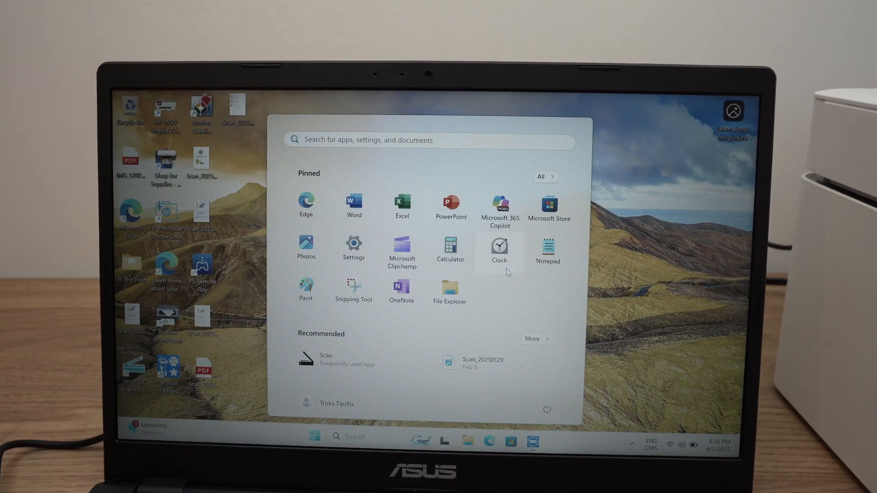
{"action": "left_click", "coordinate": [353, 247]}
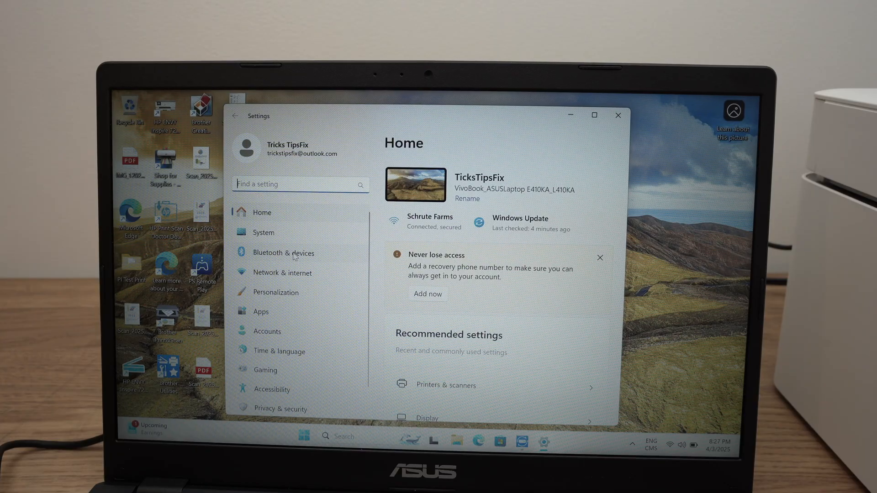
{"action": "left_click", "coordinate": [284, 252]}
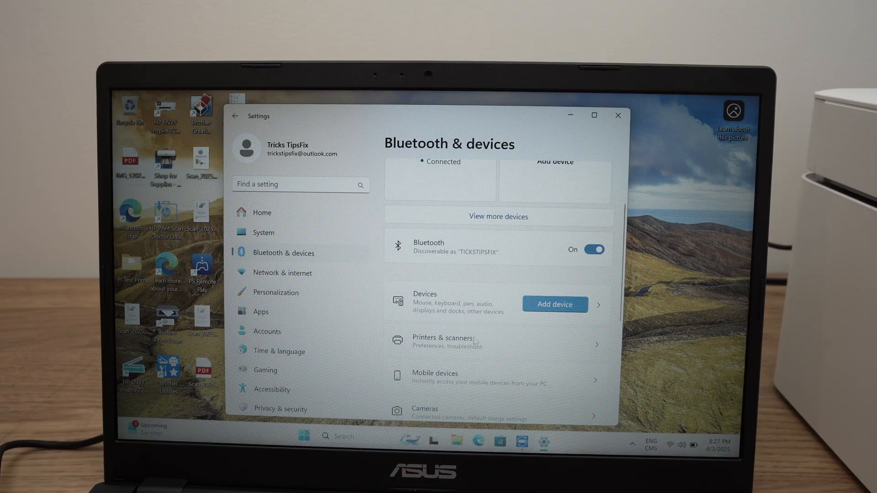
{"action": "left_click", "coordinate": [441, 341]}
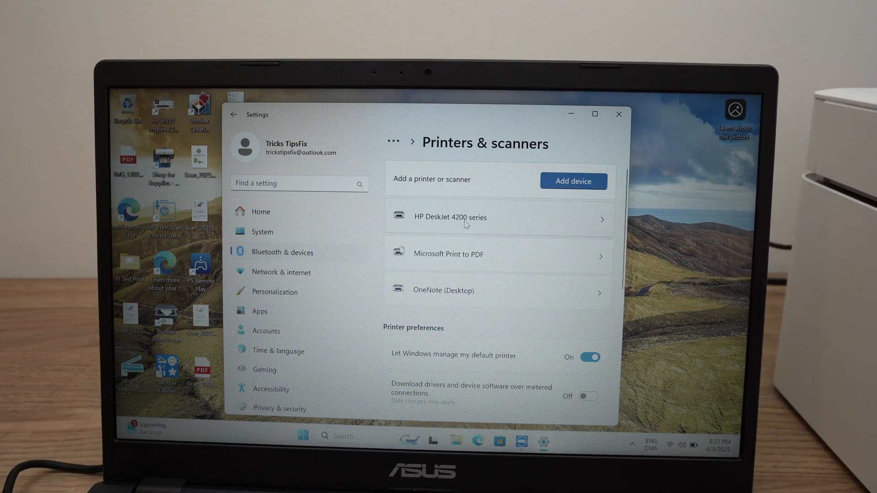
{"action": "mouse_move", "coordinate": [499, 221]}
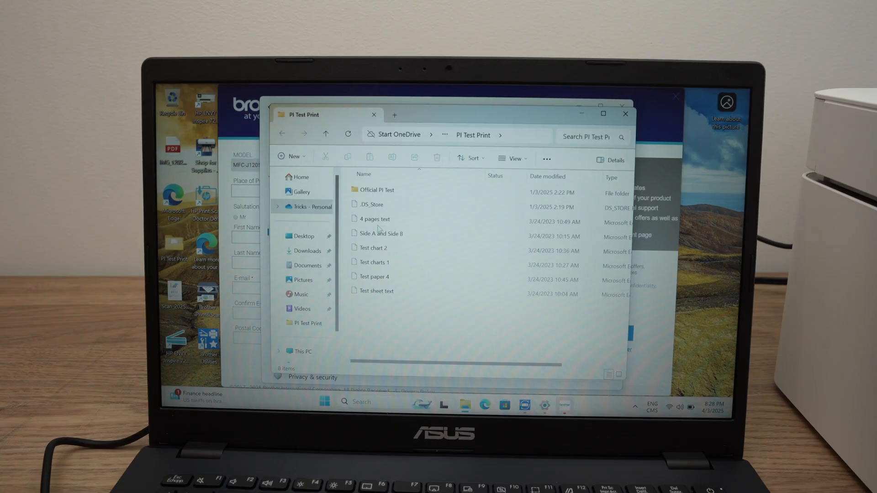
Step: Open the Test charts 1 PDF from the PI Test Print folder
{"action": "left_click", "coordinate": [374, 262]}
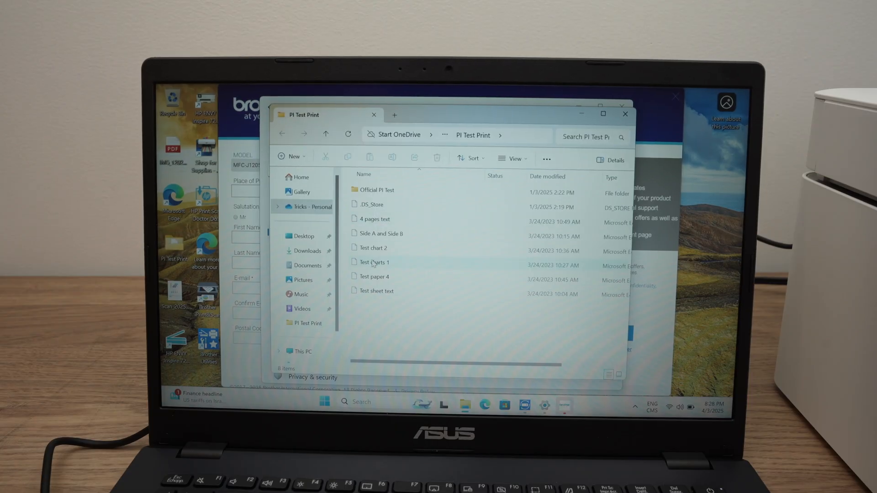
{"action": "left_click", "coordinate": [391, 262]}
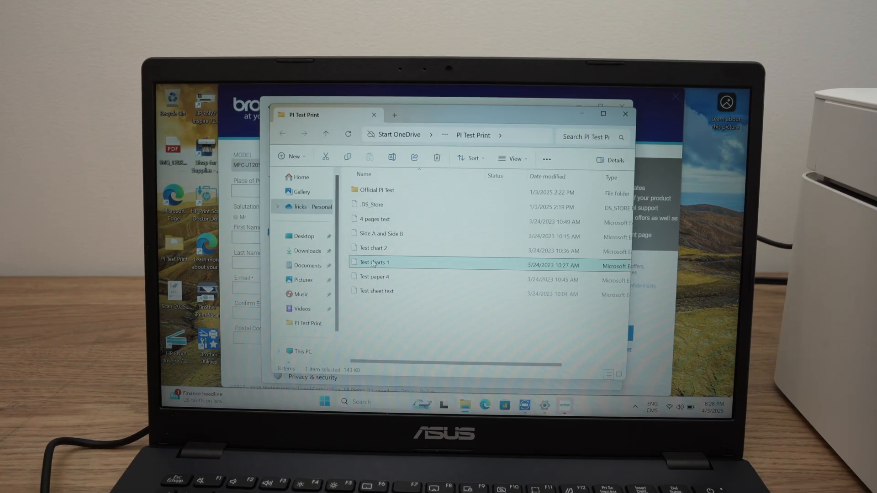
{"action": "double_click", "coordinate": [371, 262]}
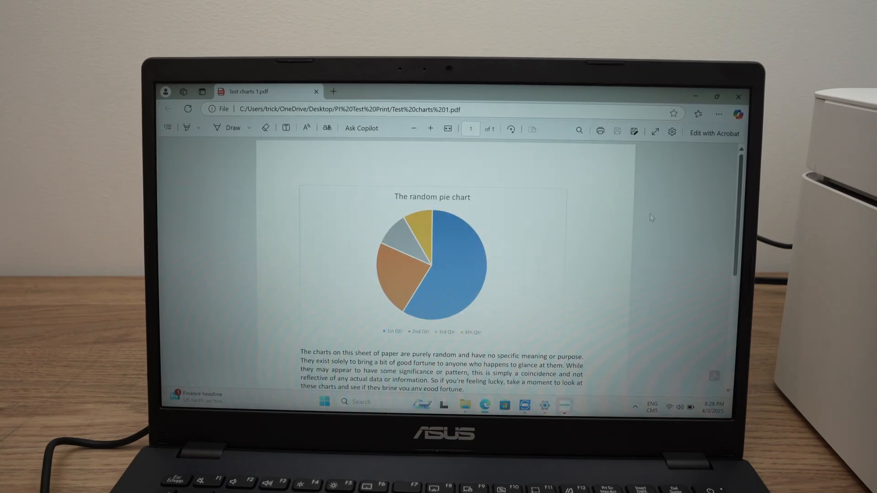
Step: Print the test chart PDF to the HP DeskJet 4200 series printer
{"action": "left_click", "coordinate": [601, 129]}
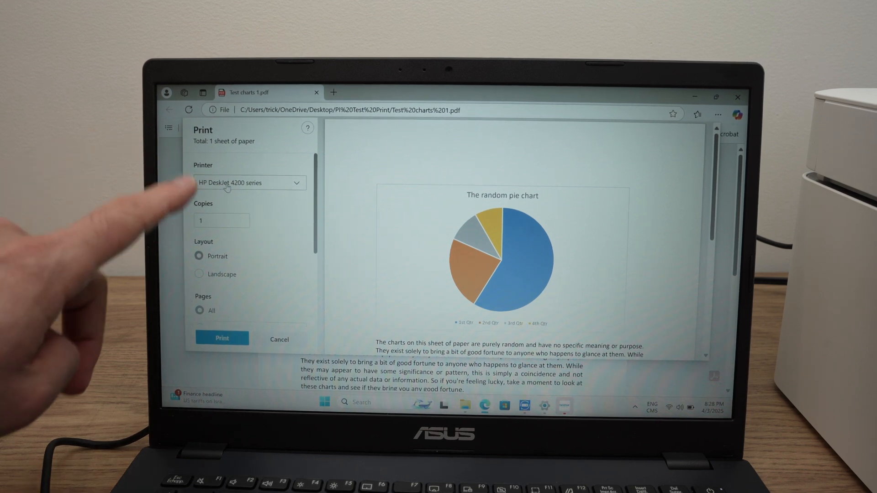
{"action": "left_click", "coordinate": [249, 182]}
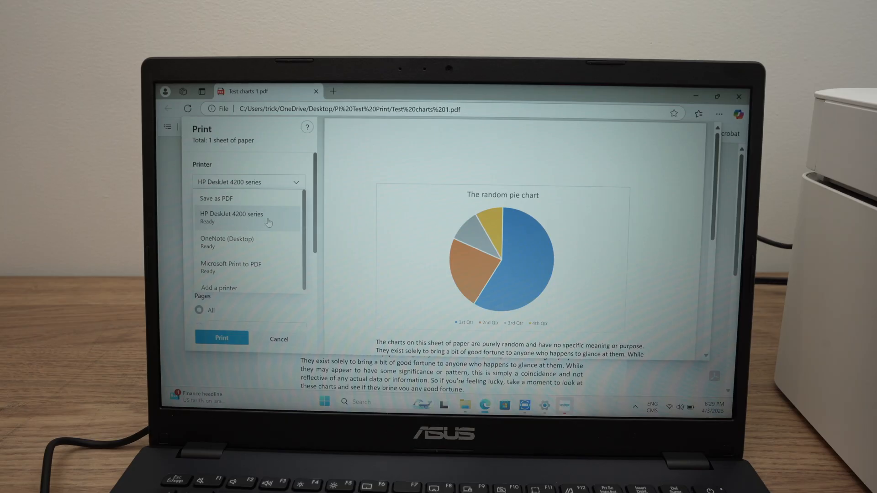
{"action": "left_click", "coordinate": [231, 217]}
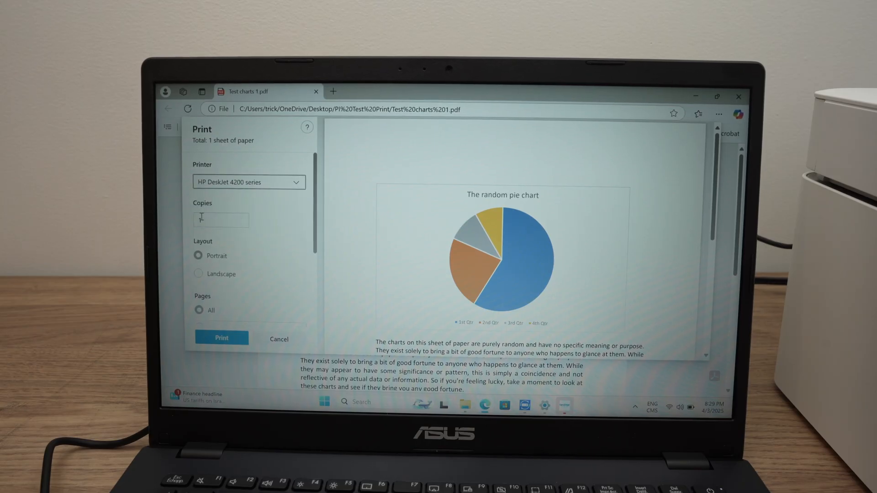
{"action": "scroll", "scroll_direction": "down", "scroll_amount": 3}
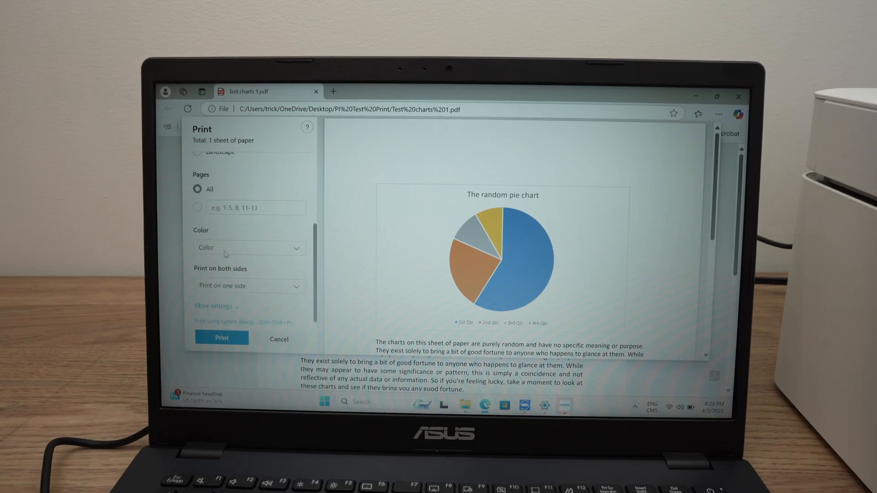
{"action": "left_click", "coordinate": [278, 339]}
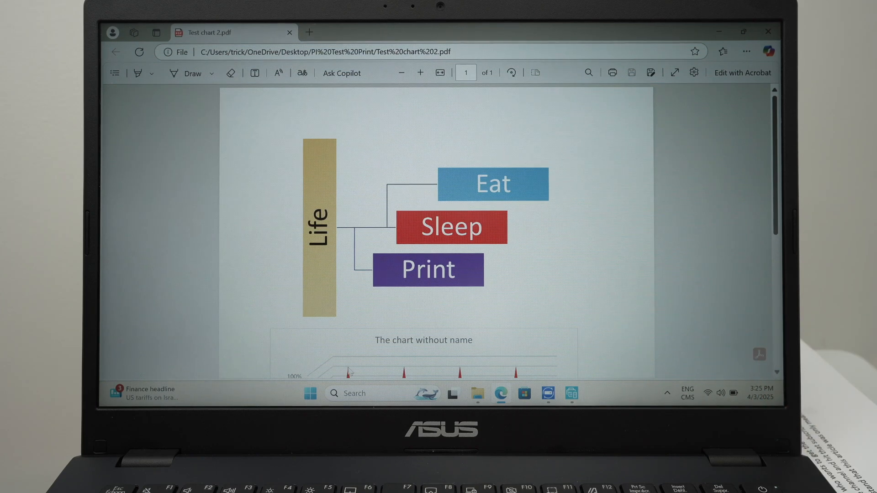
Step: Search Windows for 'scan' to find the Scan app
{"action": "left_click", "coordinate": [358, 393]}
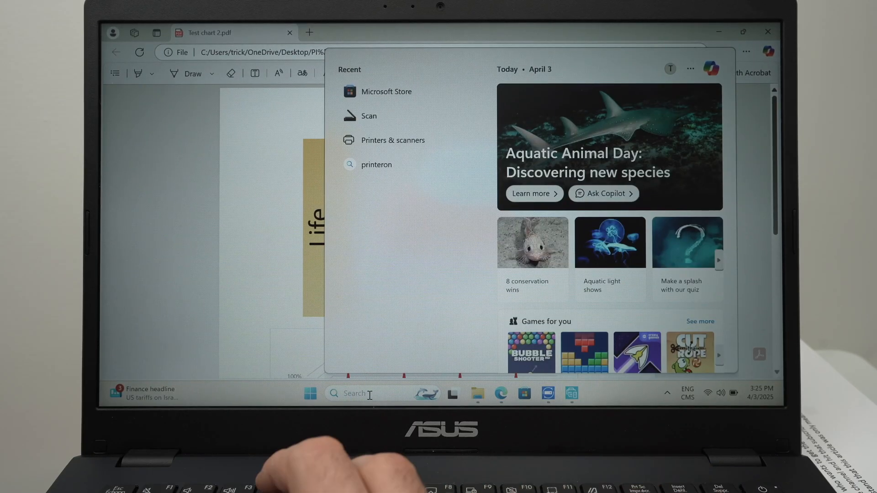
{"action": "type", "text": "scan"}
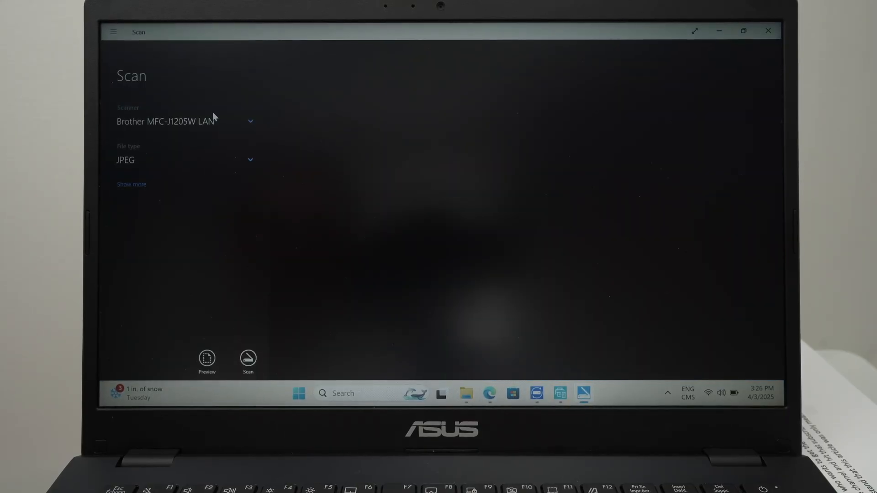
Step: Set the scanner to HP DeskJet 4200 series, source Feeder, file type PDF
{"action": "left_click", "coordinate": [184, 120]}
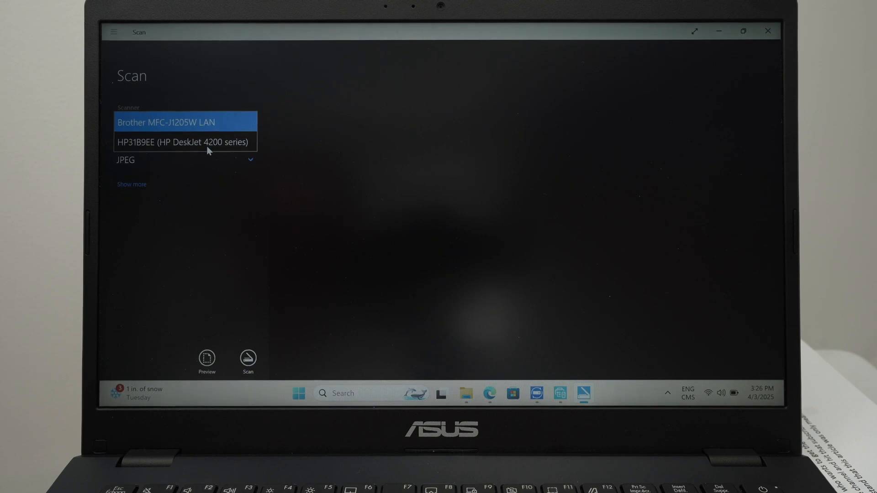
{"action": "left_click", "coordinate": [185, 141]}
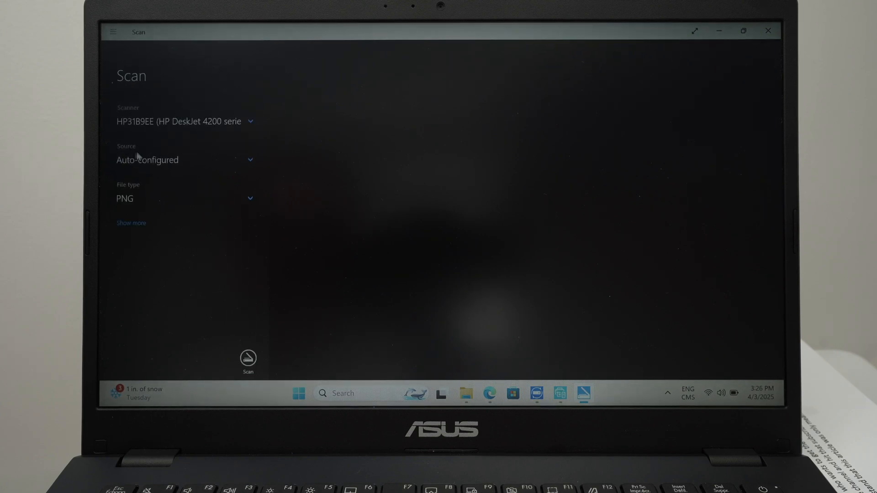
{"action": "left_click", "coordinate": [183, 160]}
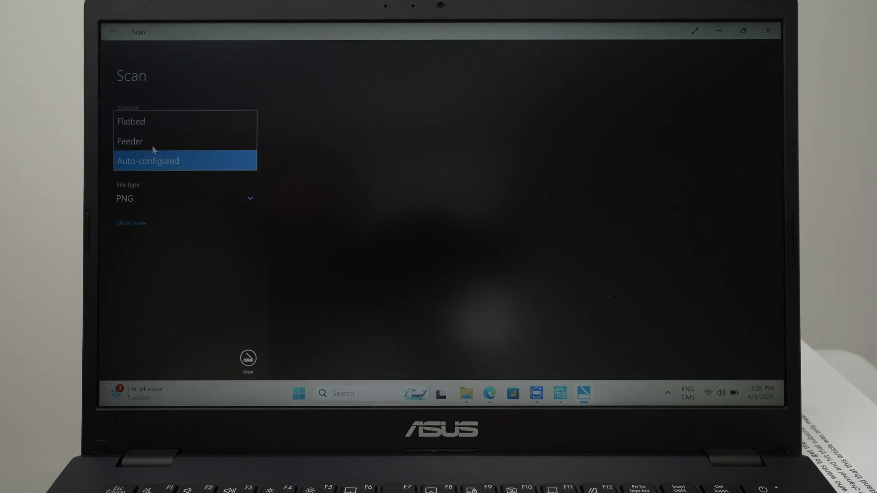
{"action": "left_click", "coordinate": [130, 141]}
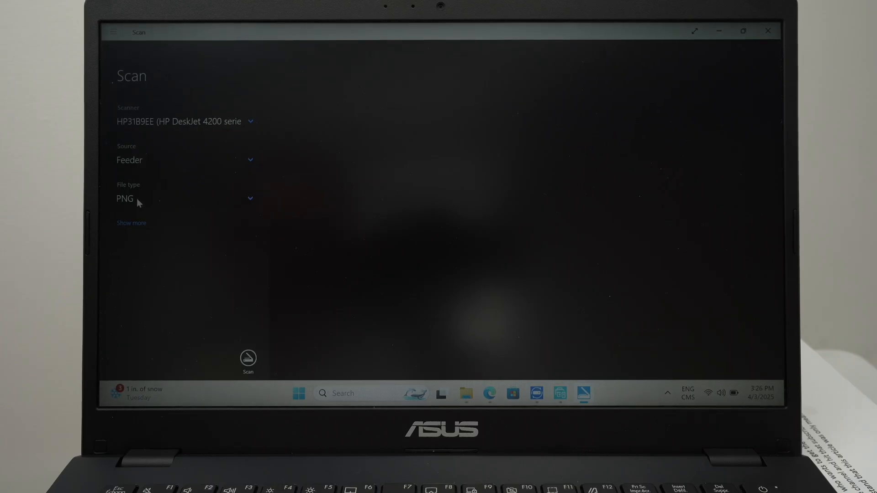
{"action": "left_click", "coordinate": [185, 199]}
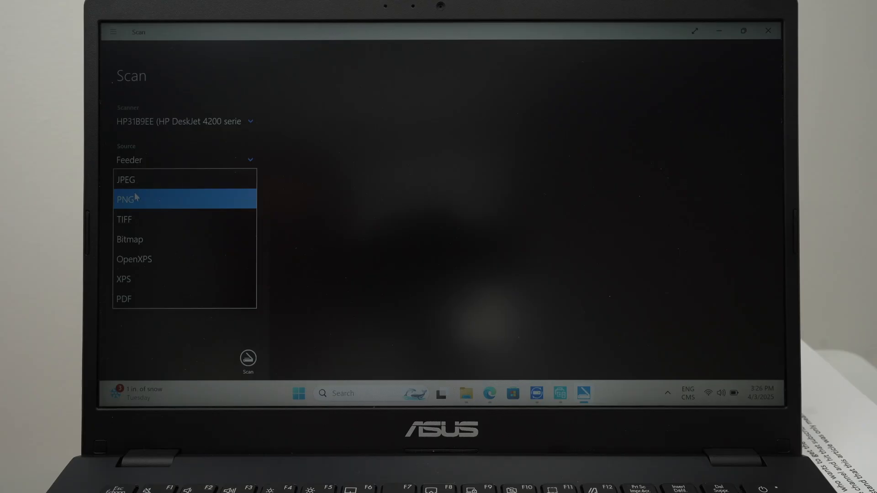
{"action": "left_click", "coordinate": [123, 298]}
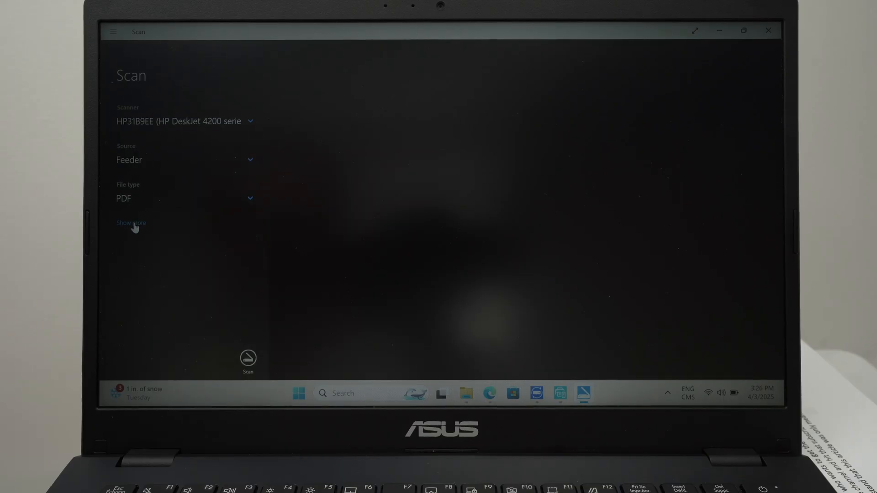
Step: Review the additional scan settings and start the feeder scan
{"action": "left_click", "coordinate": [131, 222]}
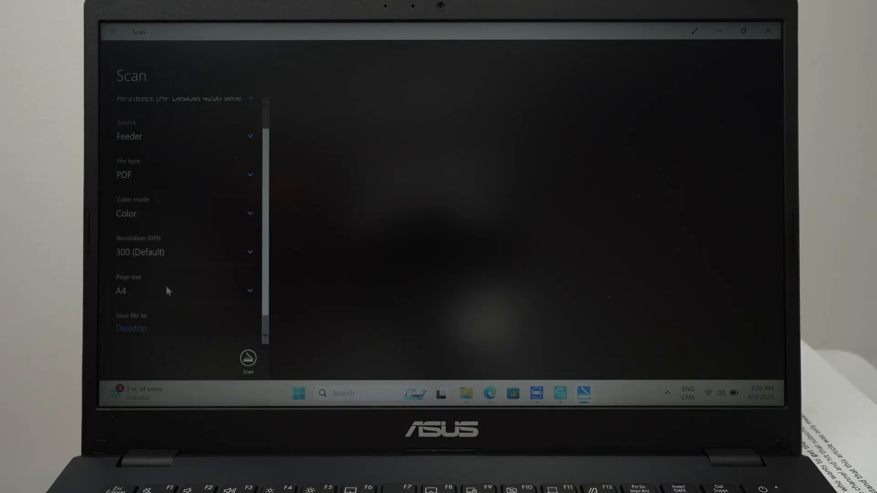
{"action": "scroll", "scroll_direction": "down", "scroll_amount": 3}
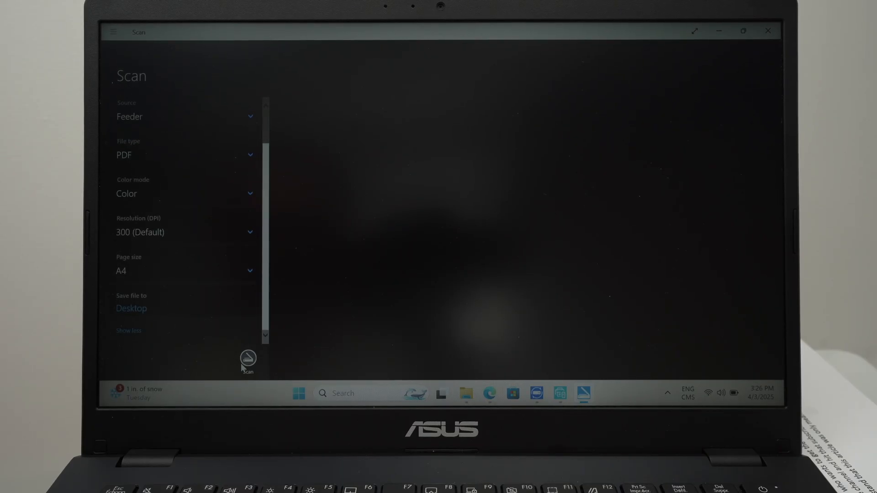
{"action": "left_click", "coordinate": [247, 361]}
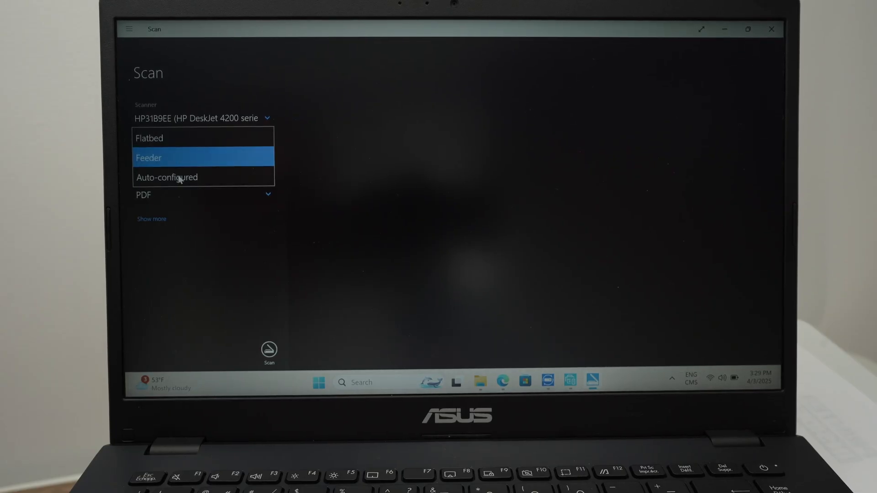
Step: Switch the source to Flatbed, check the extra settings, and scan the page
{"action": "left_click", "coordinate": [150, 138]}
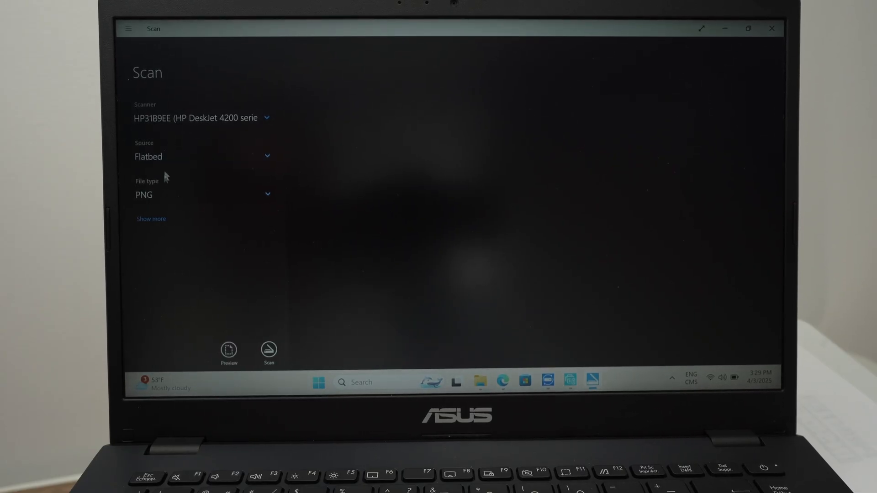
{"action": "left_click", "coordinate": [151, 218]}
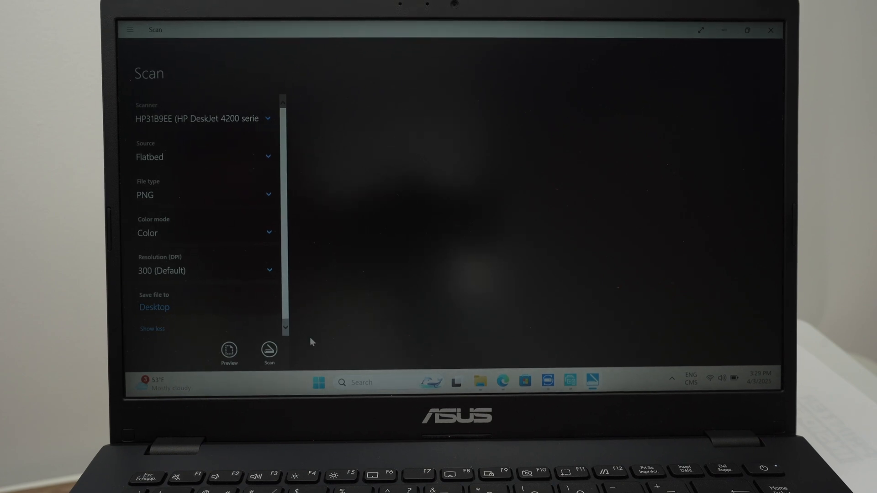
{"action": "left_click", "coordinate": [269, 352]}
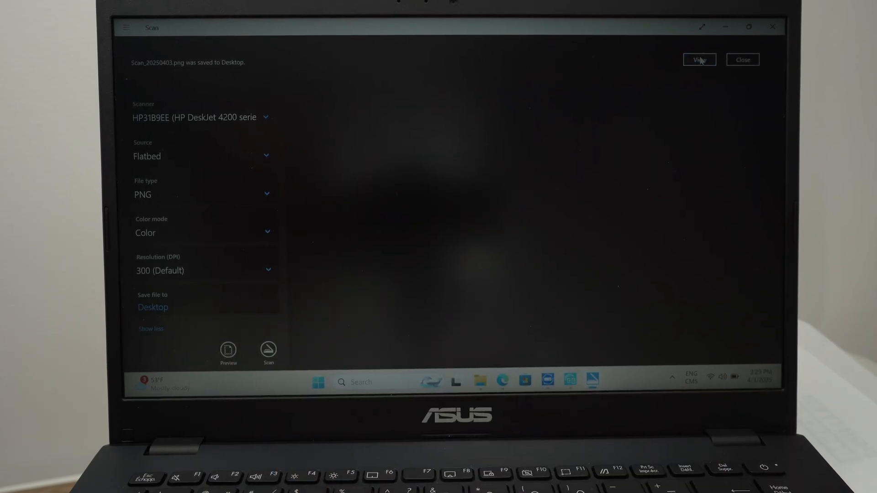
Step: Open Scan_20250403.png in Photos from the scan-saved notification
{"action": "left_click", "coordinate": [743, 60]}
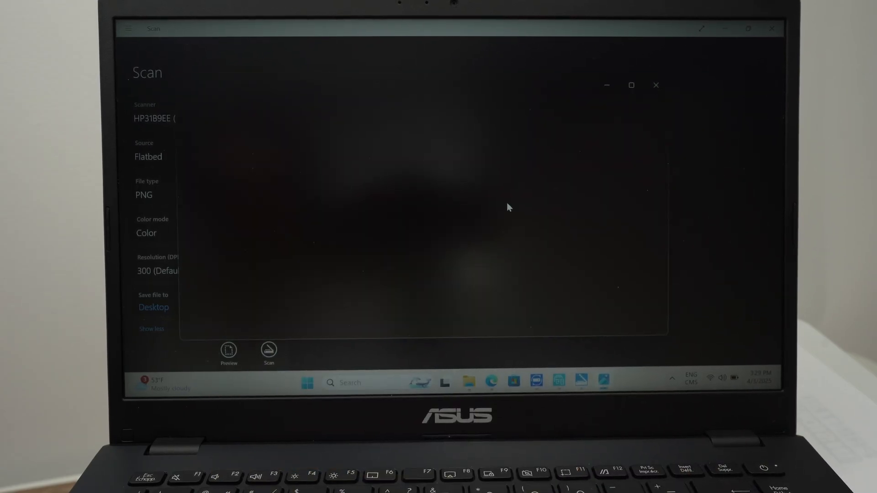
{"action": "left_click", "coordinate": [269, 351]}
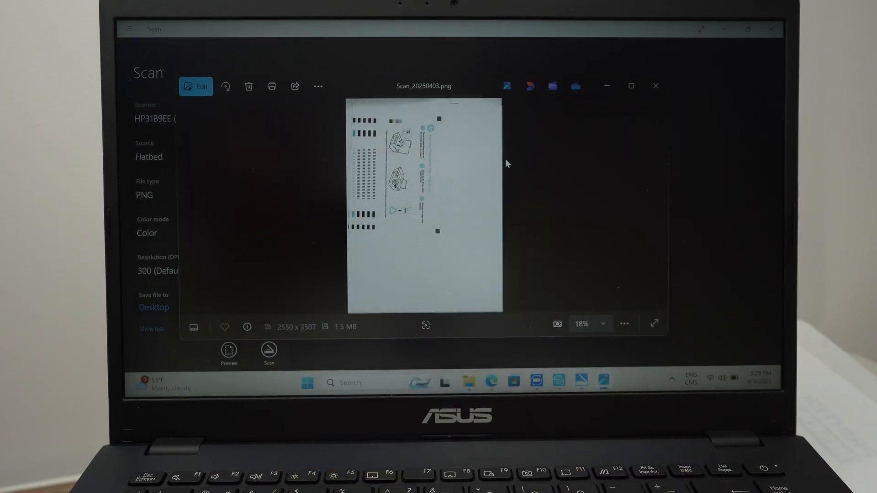